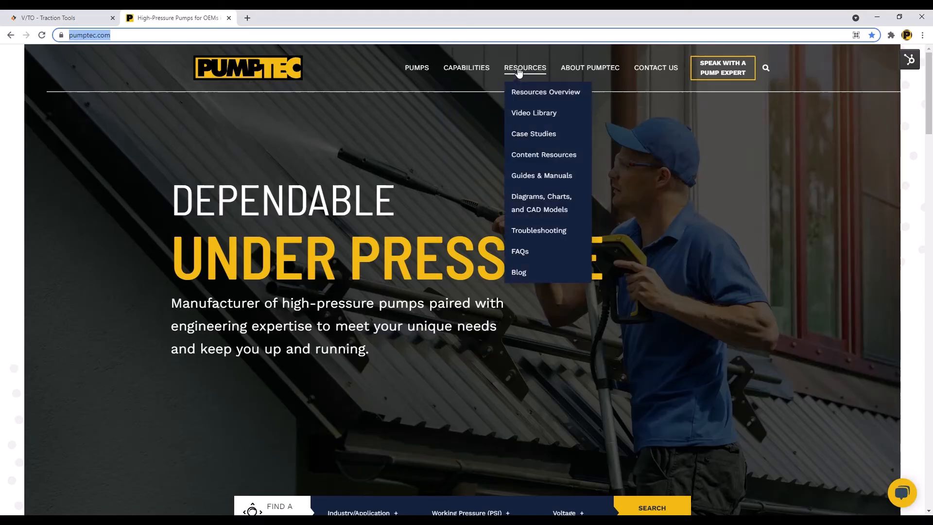
Open Pumptec's Guides & Manuals and scroll through the Engineering Guide PDF's opening pages
left_click(541, 176)
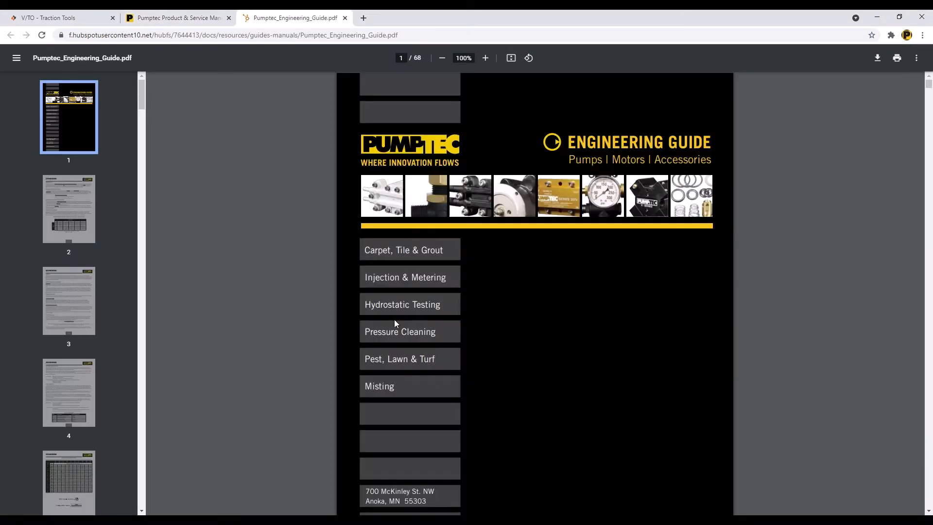
scroll("down", 3)
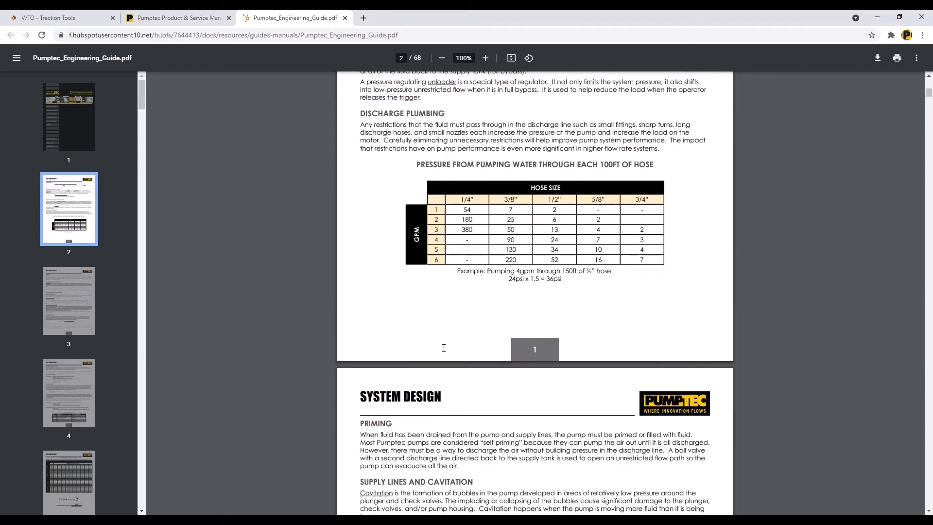
scroll("down", 3)
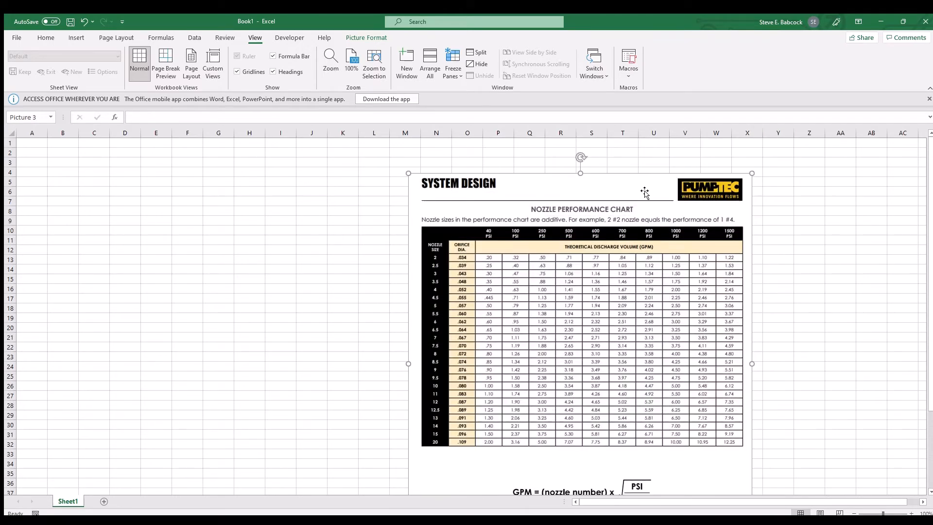
Enter 'nozzle' with 2 below it and 'psi' with 40 below it, starting a formula in C5
left_click(62, 172)
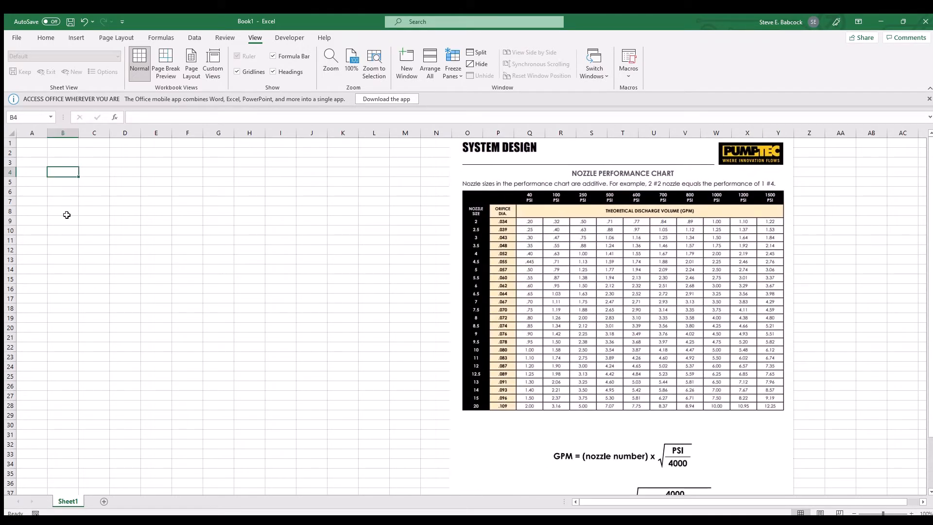
type("nozzle")
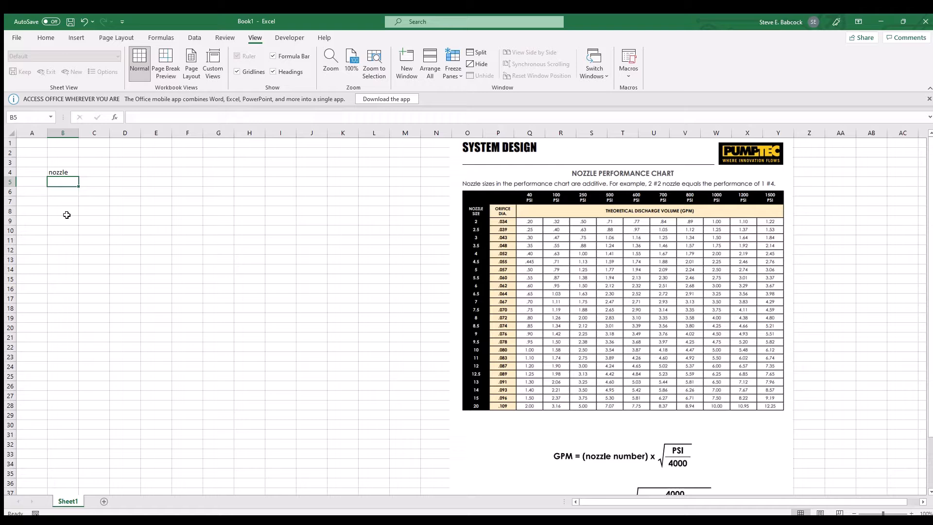
type("2")
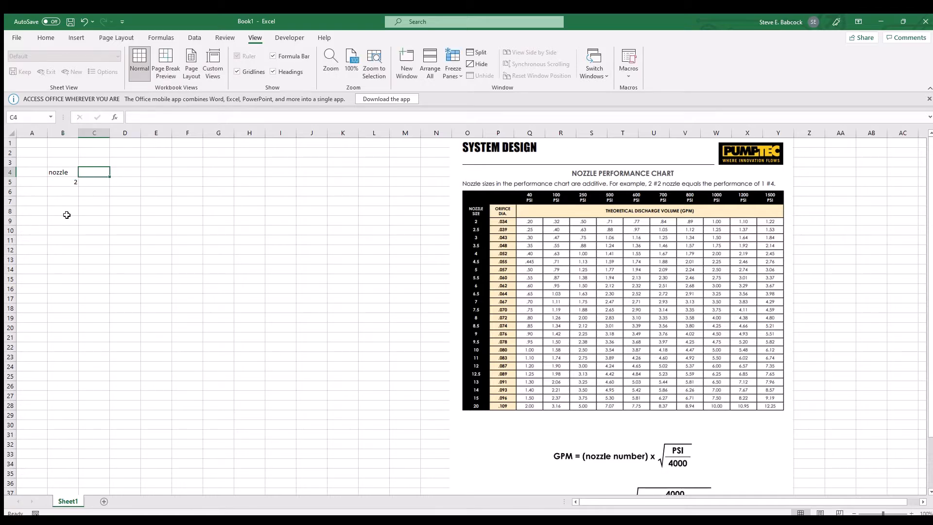
left_click(94, 162)
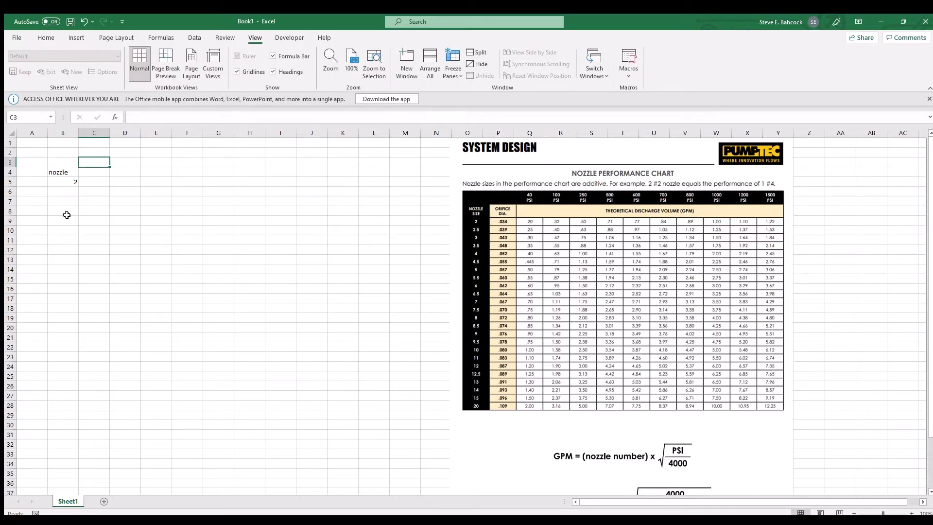
type("psi")
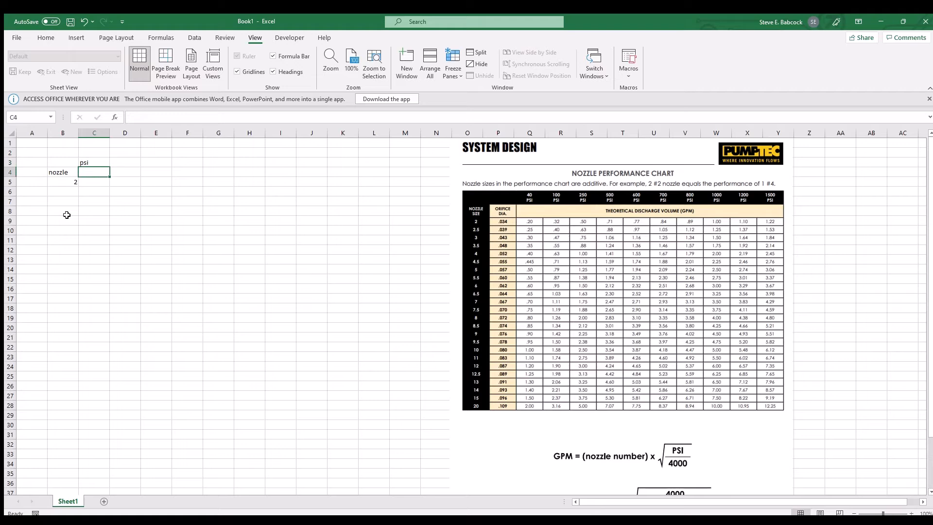
type("40")
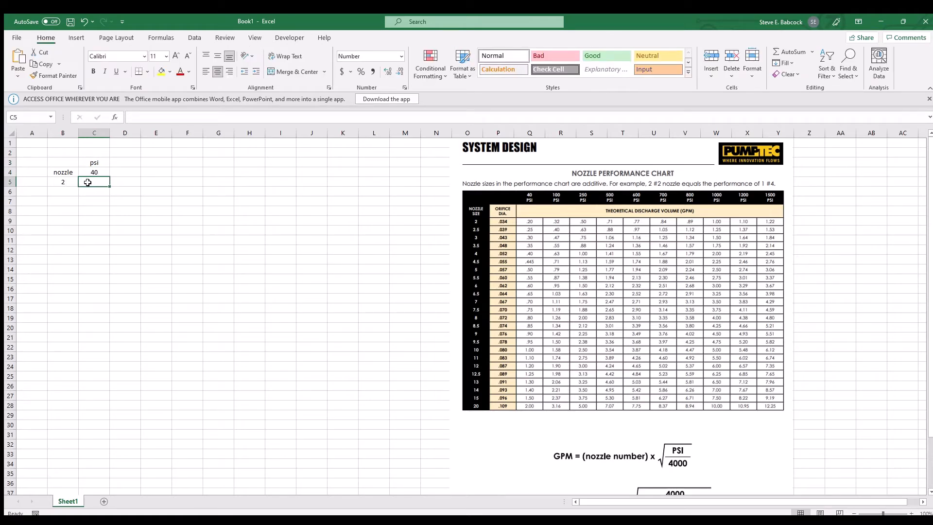
type("=")
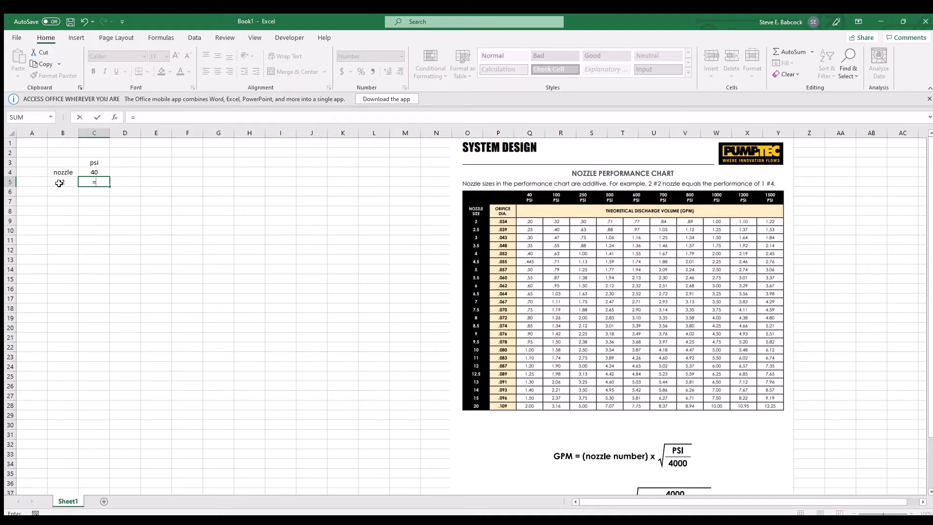
Enter =B5*SQRT(C4/4000) in C5 so GPM returns 0.20
type("B5*")
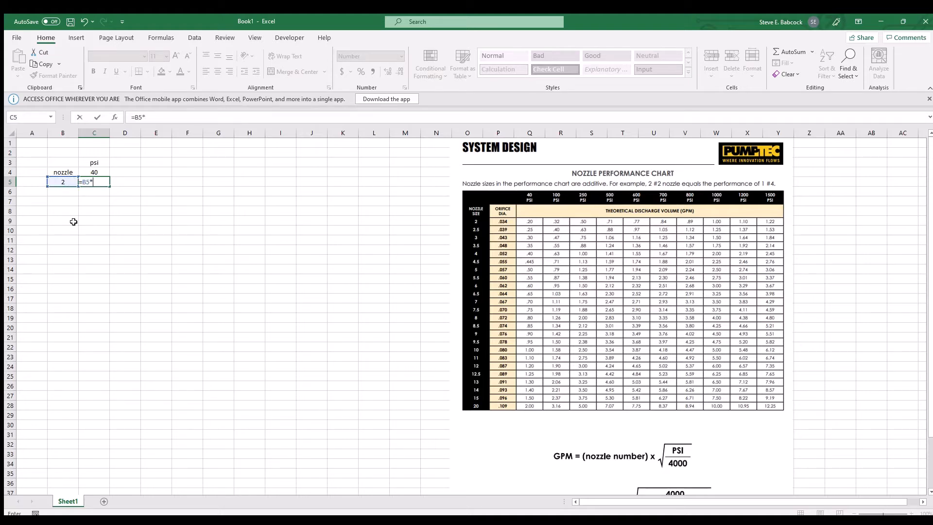
type("s")
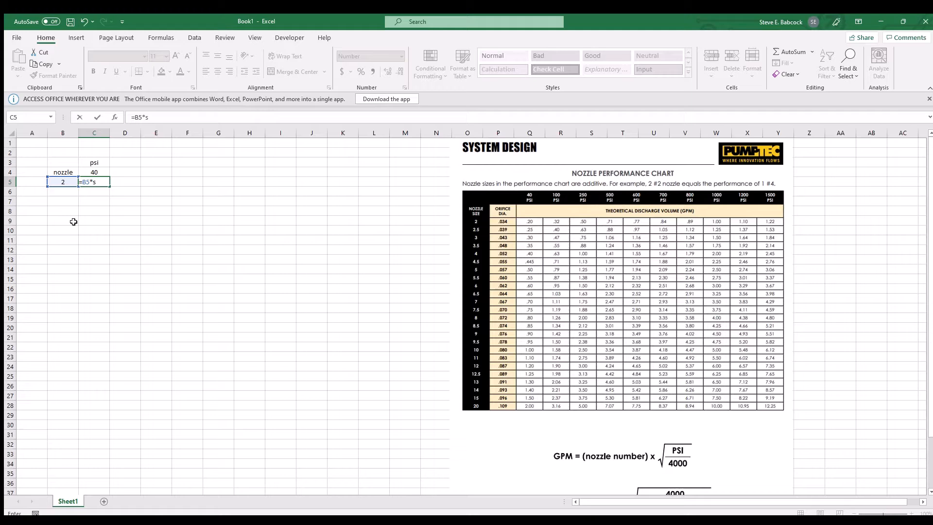
type("qrt")
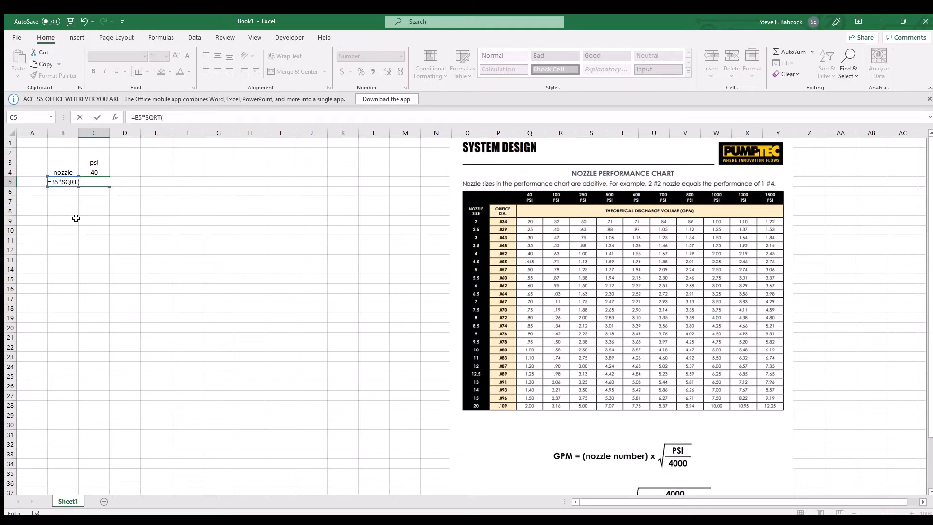
left_click(93, 172)
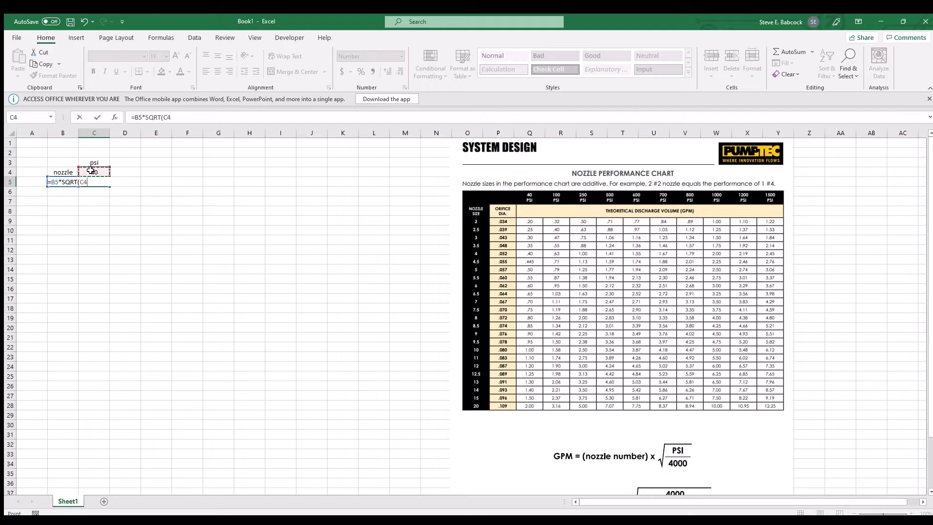
type("/4000")
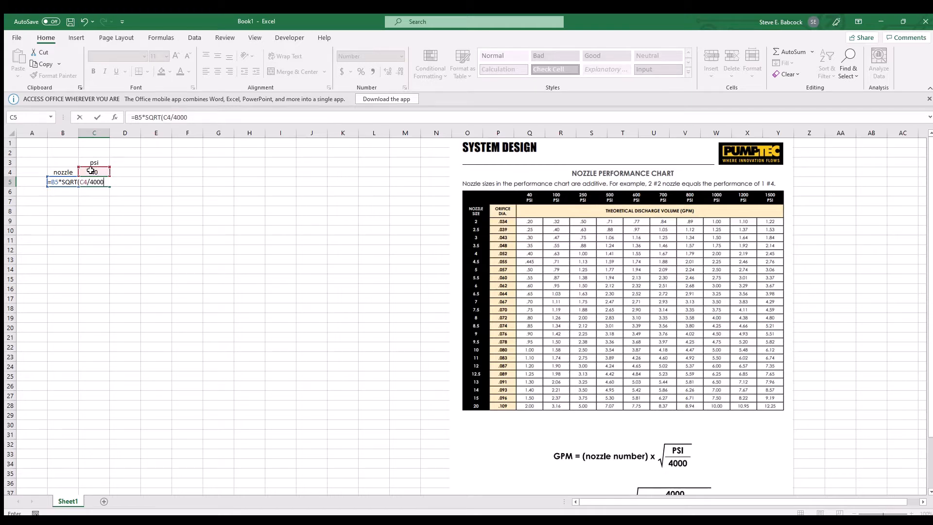
key("enter")
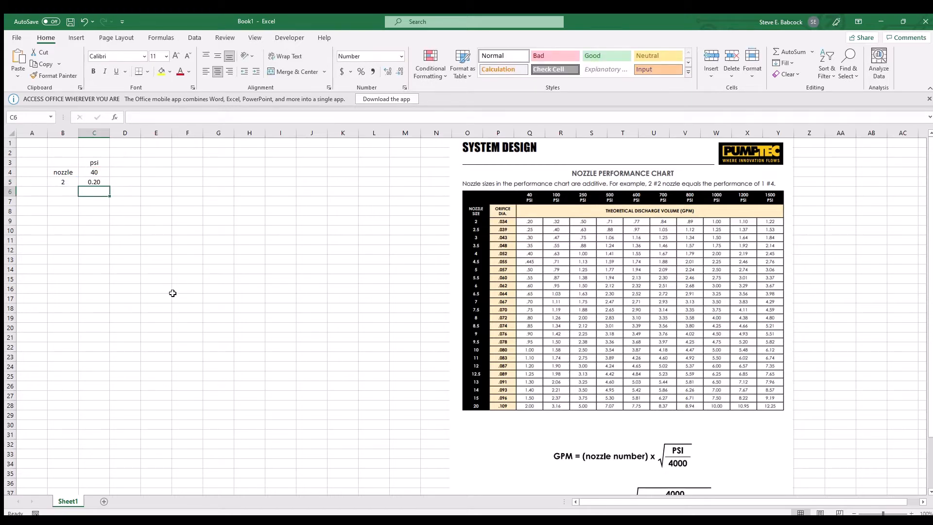
left_click(125, 219)
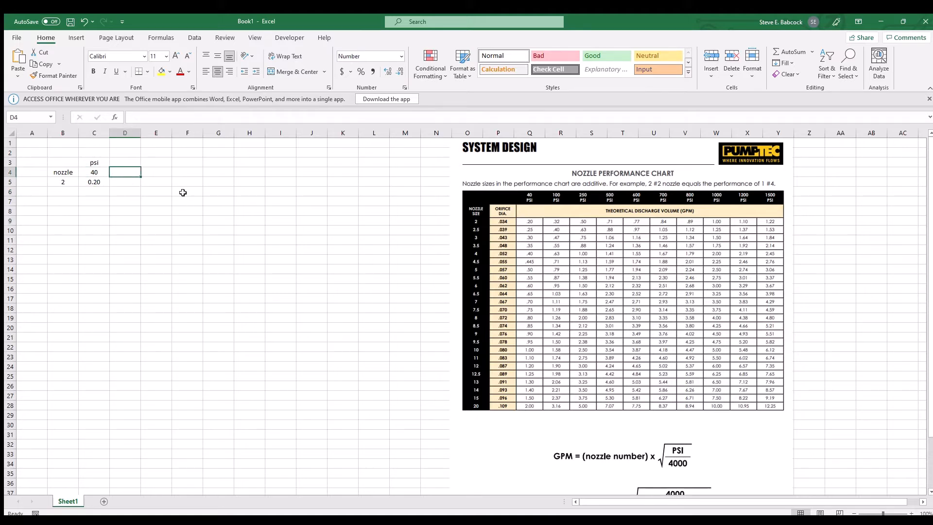
Enter psi headings 100, 250, 500 and nozzle size 2.5
type("250")
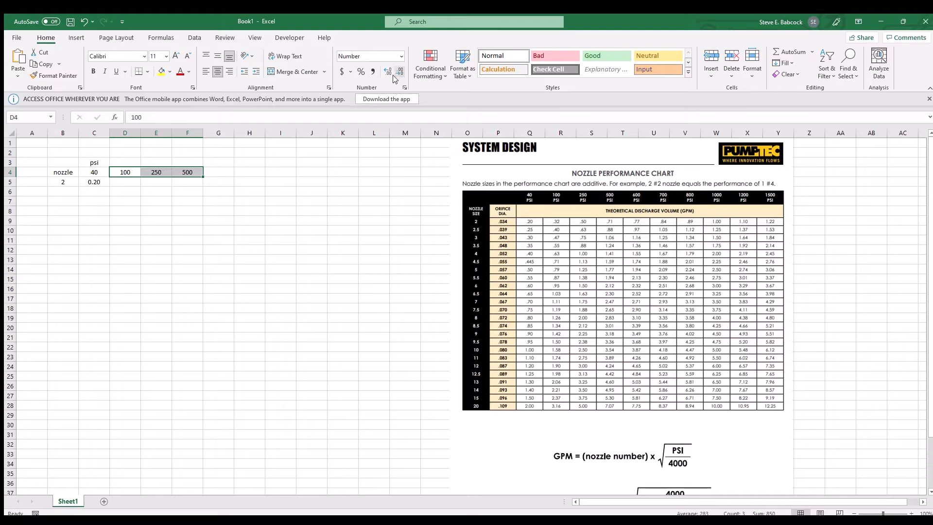
type("2.5")
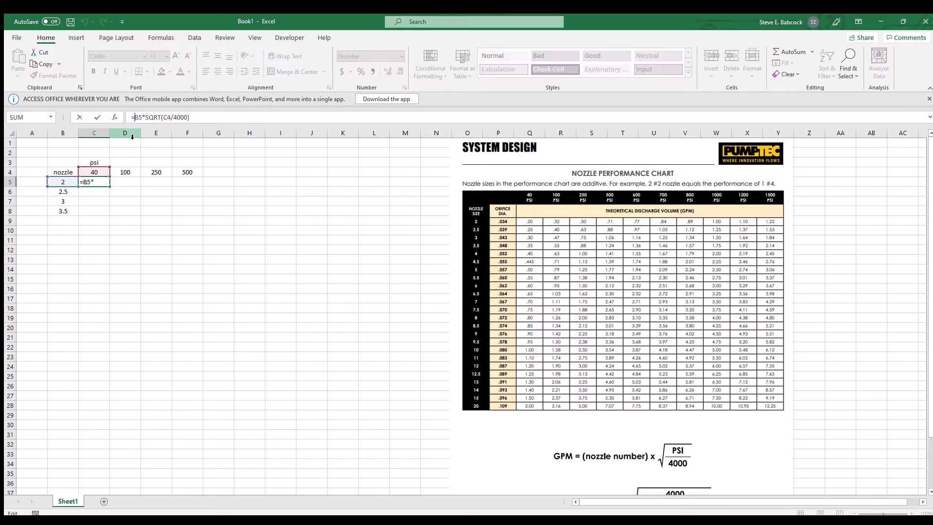
Lock references in =$B5*SQRT(C$4/4000) and fill it across to 500 psi
key("f4")
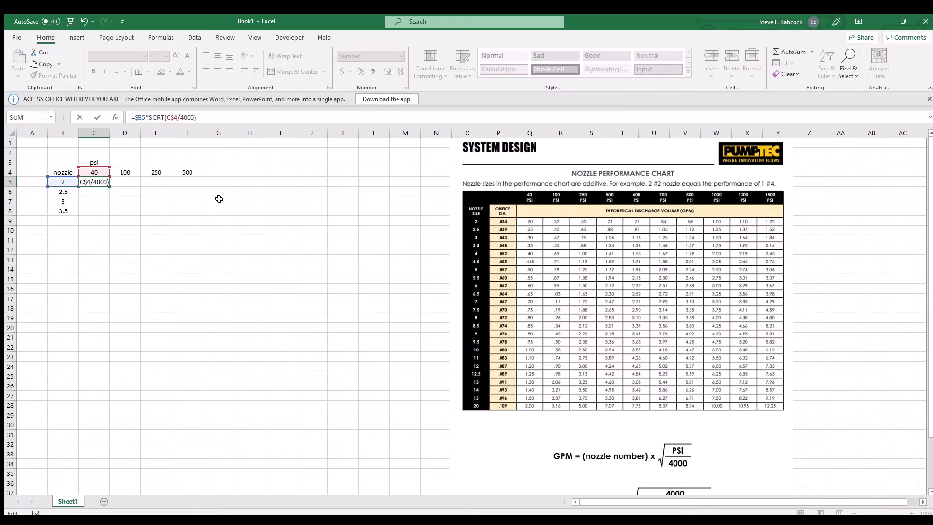
key("enter")
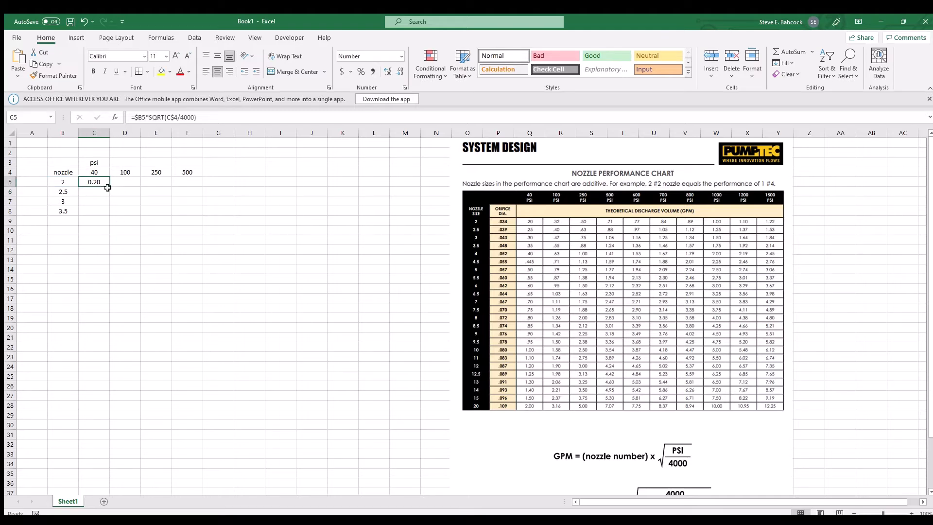
left_click_drag(107, 181, 187, 181)
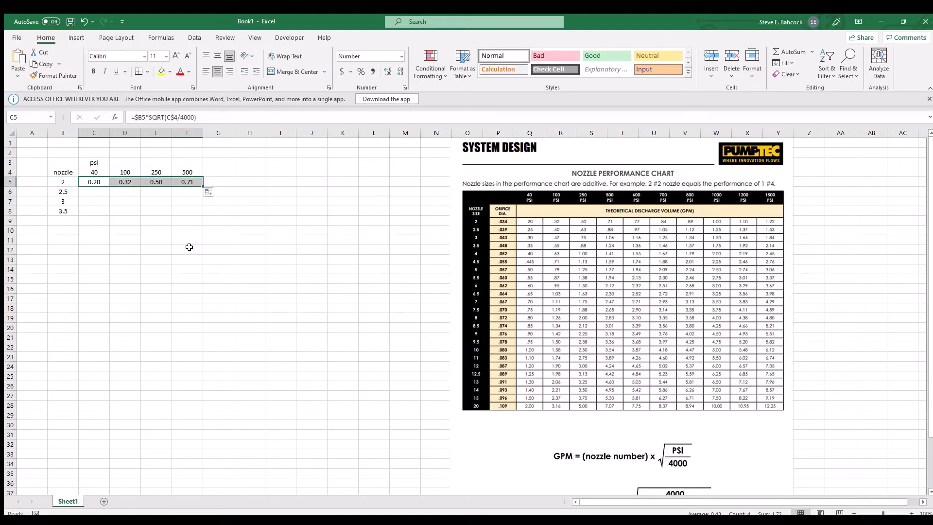
left_click(156, 211)
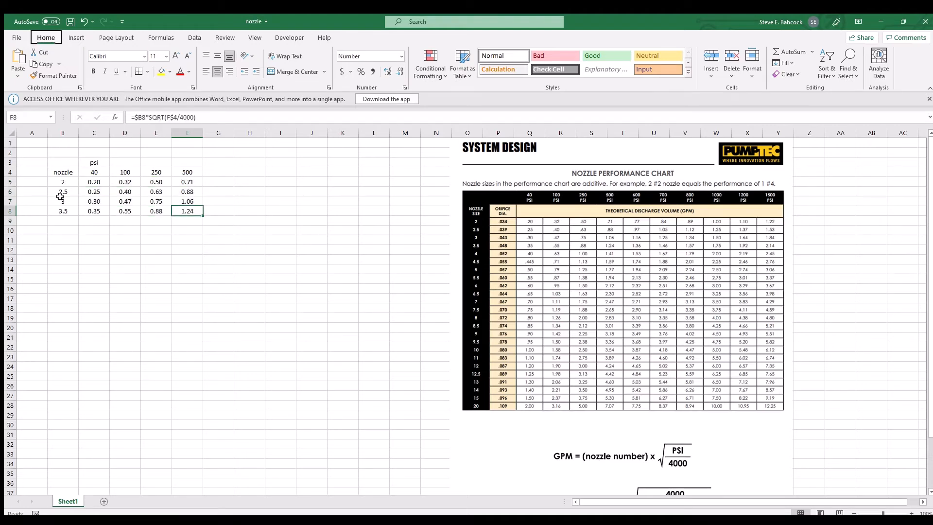
Select nozzles 2–3.5 in B5:B8 and fill the series down to 14
left_click_drag(62, 182, 62, 212)
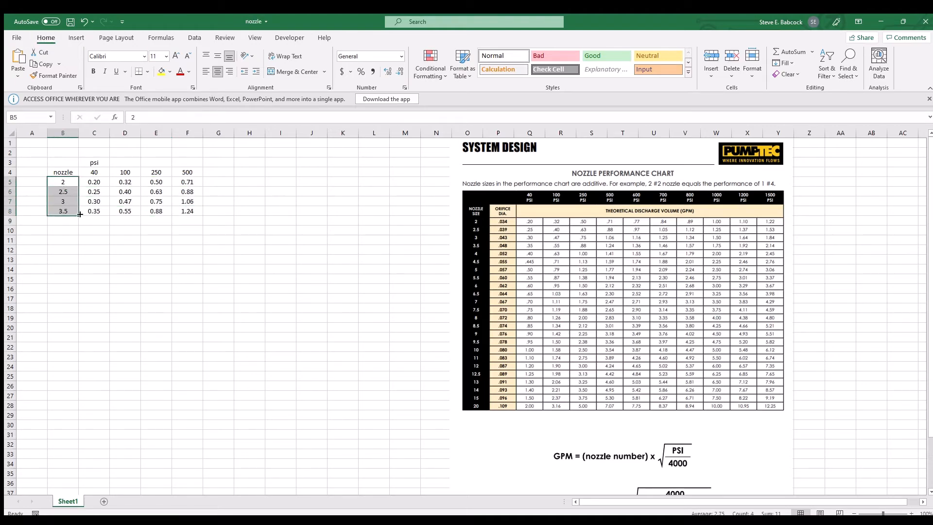
left_click_drag(79, 215, 79, 420)
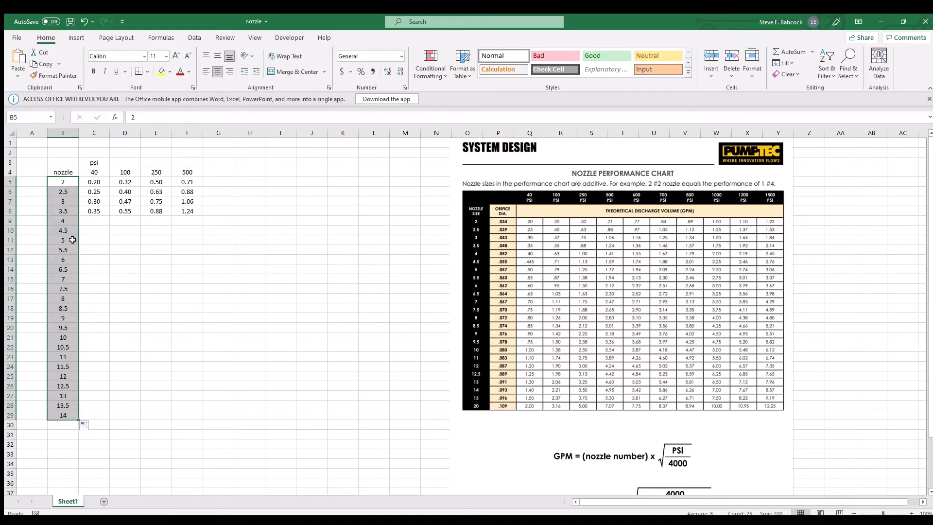
left_click(93, 181)
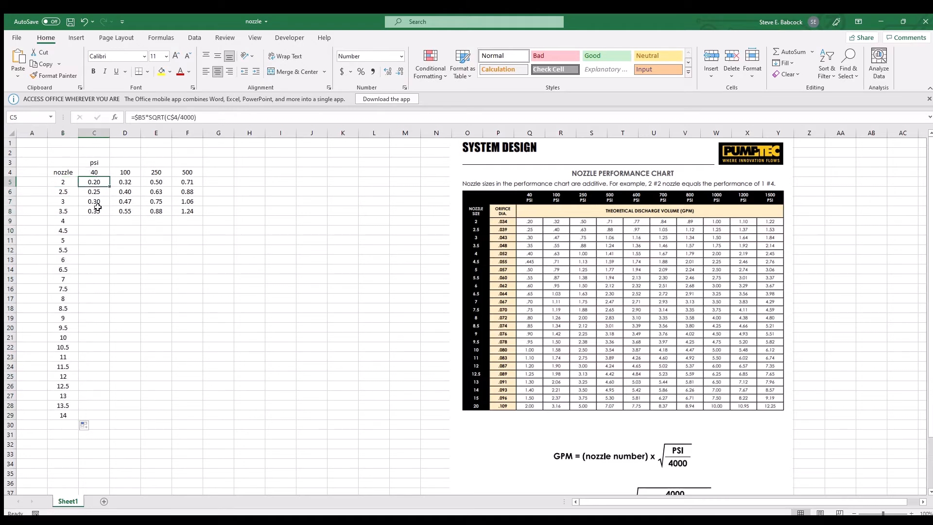
left_click(218, 172)
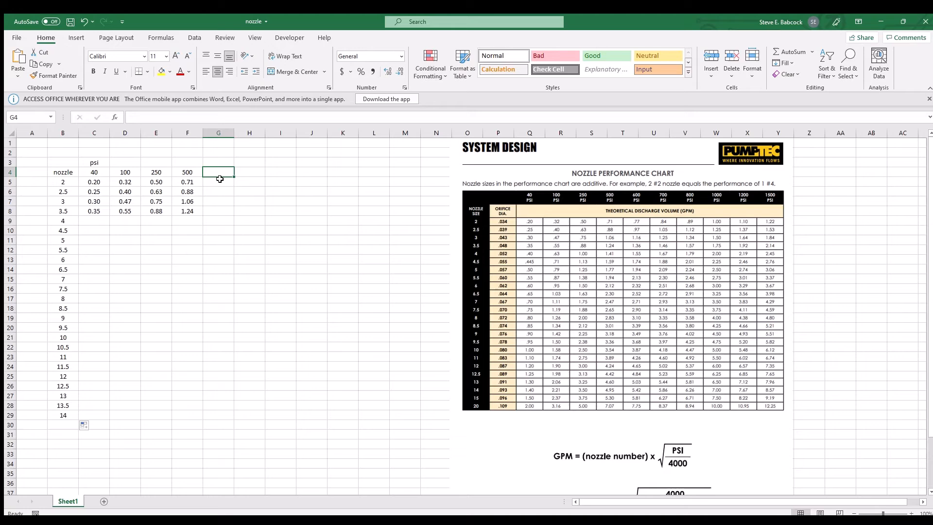
Add headings 600, 700, 800, 1000, 1200, 1500 psi and fill GPM formulas down all nozzle rows
type("600")
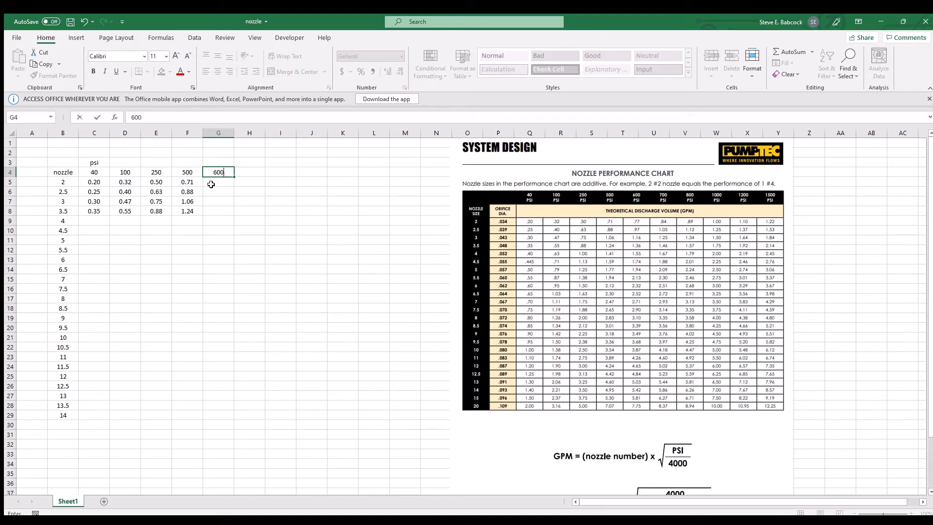
type("700")
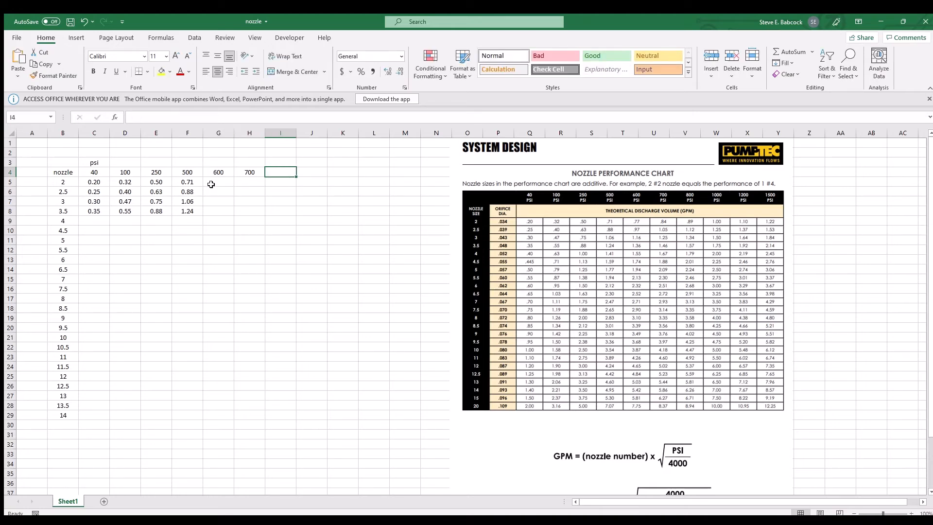
type("1000")
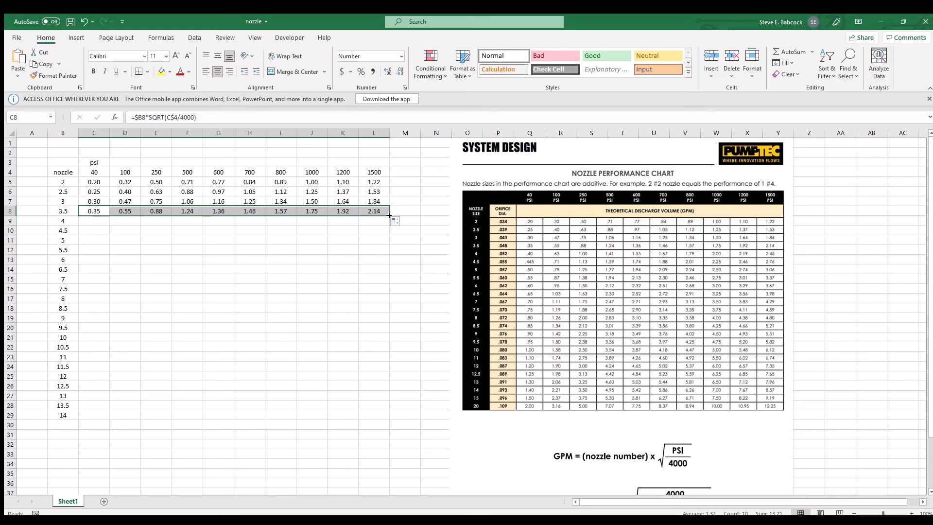
left_click_drag(389, 215, 389, 418)
type("3")
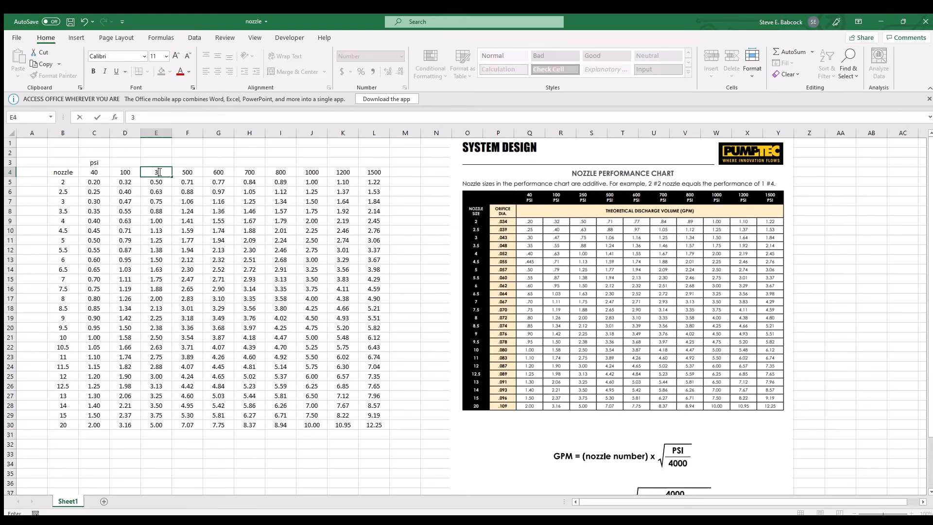
Change the E4 pressure heading from 250 to 300 psi
type("00")
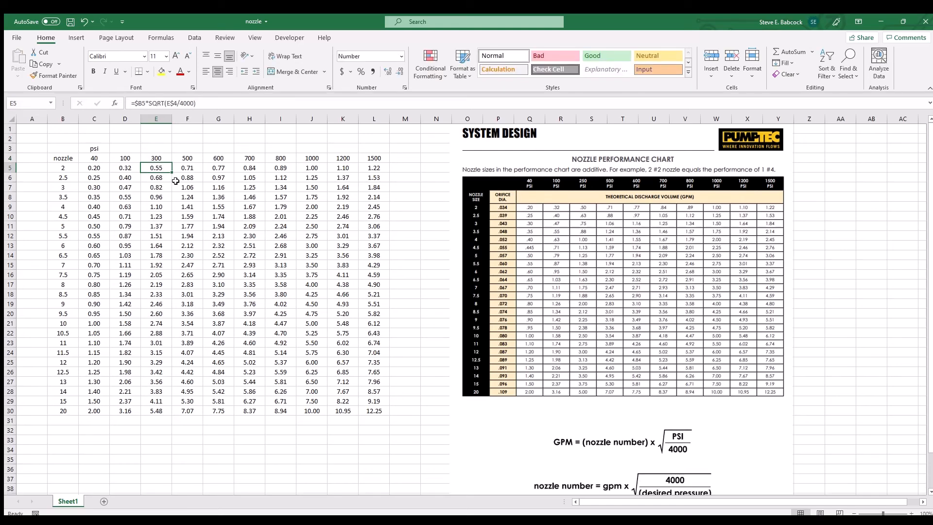
mouse_move(371, 157)
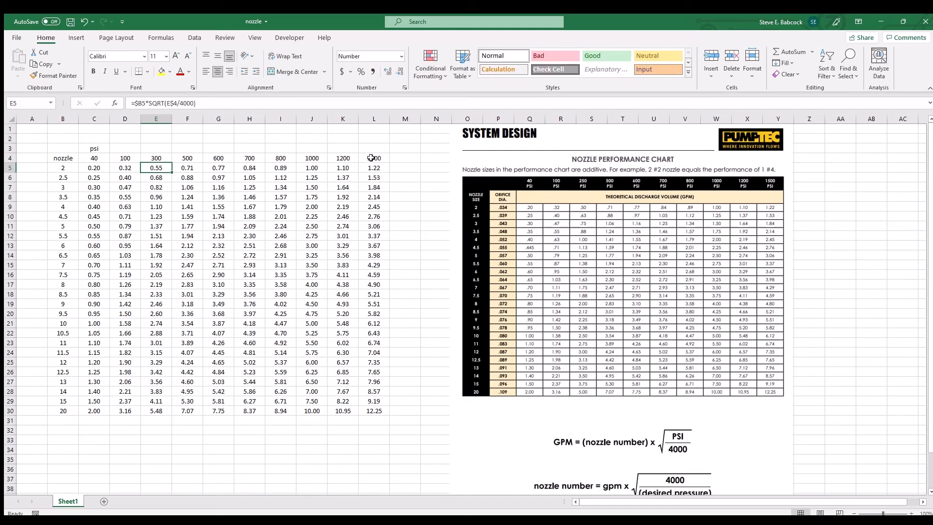